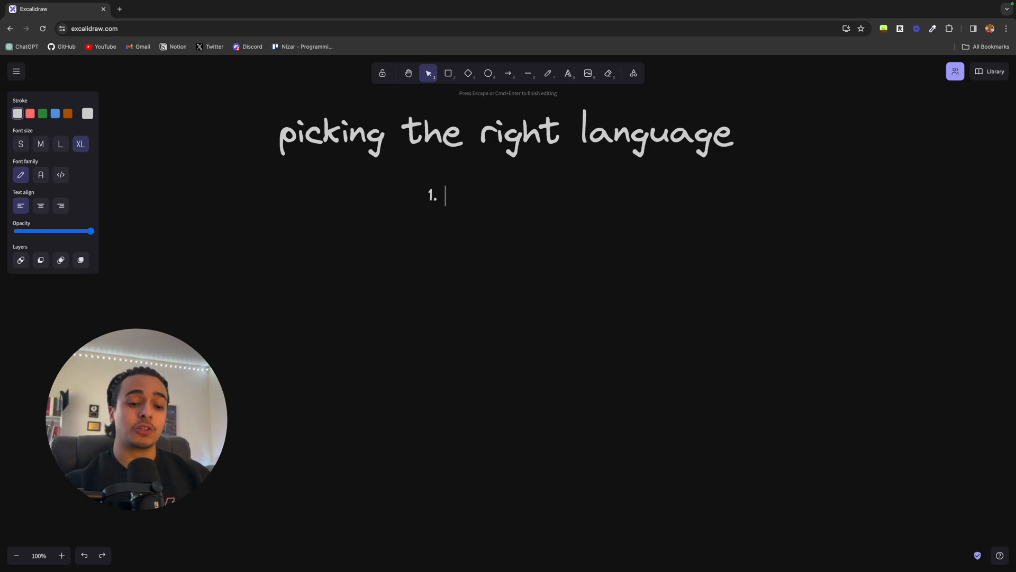
# Step: Type 'what your goals are' as the first list item and finish editing
pyautogui.write('what your goals are')
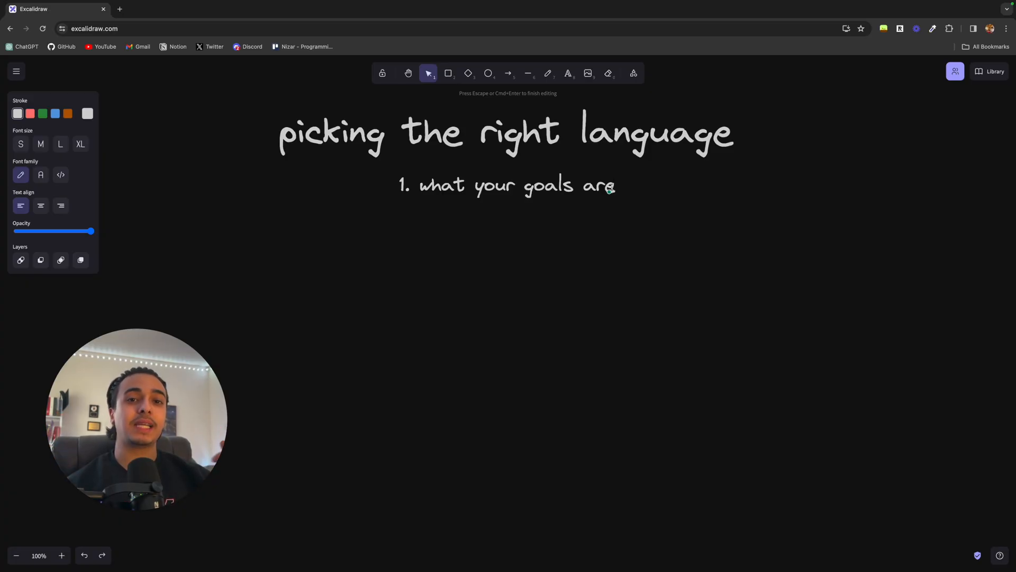
pyautogui.click(514, 257)
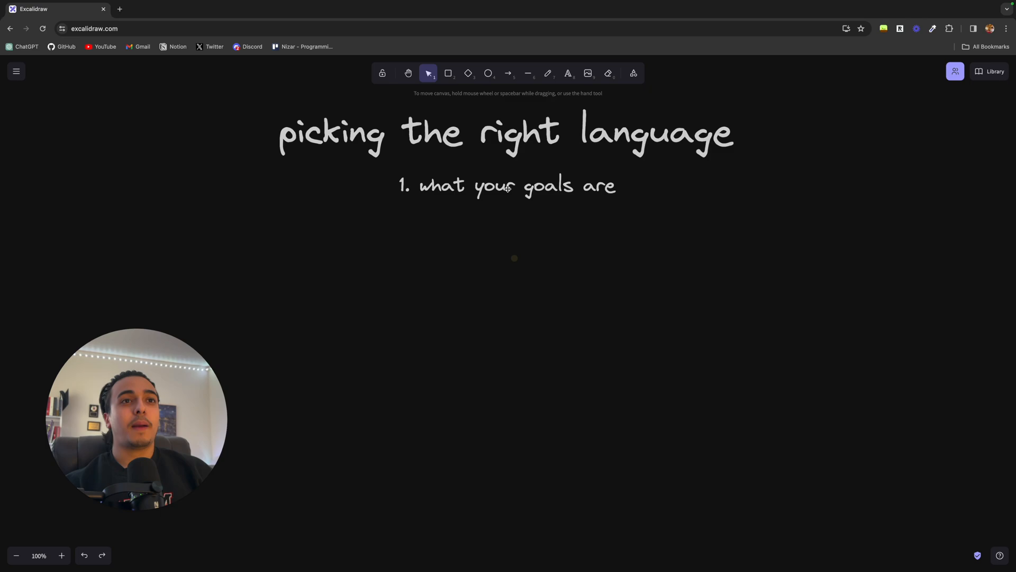
# Step: Drag the '1. what your goals are' text to line up beneath the heading
pyautogui.click(518, 185)
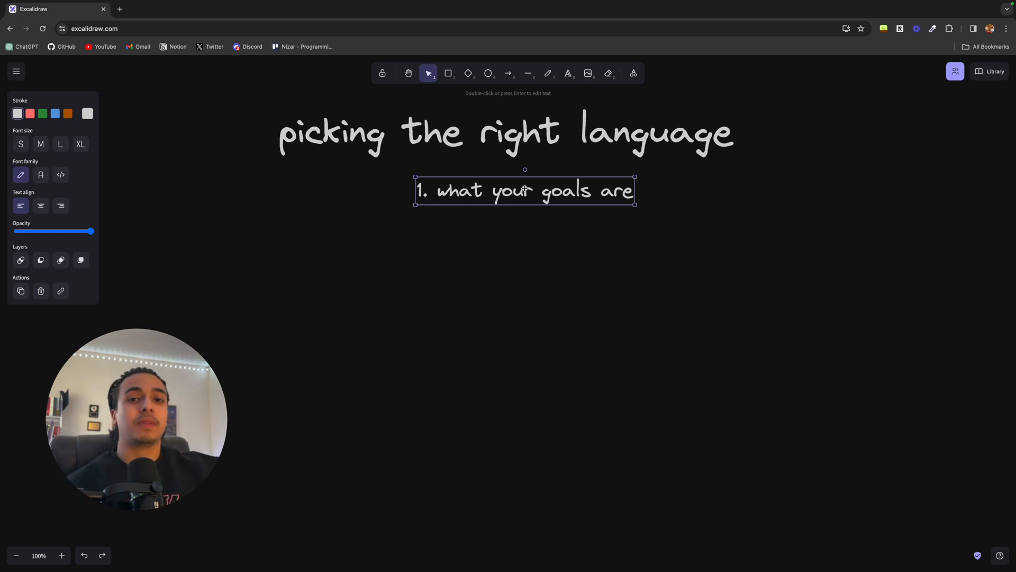
pyautogui.moveTo(524, 190); pyautogui.dragTo(486, 181)
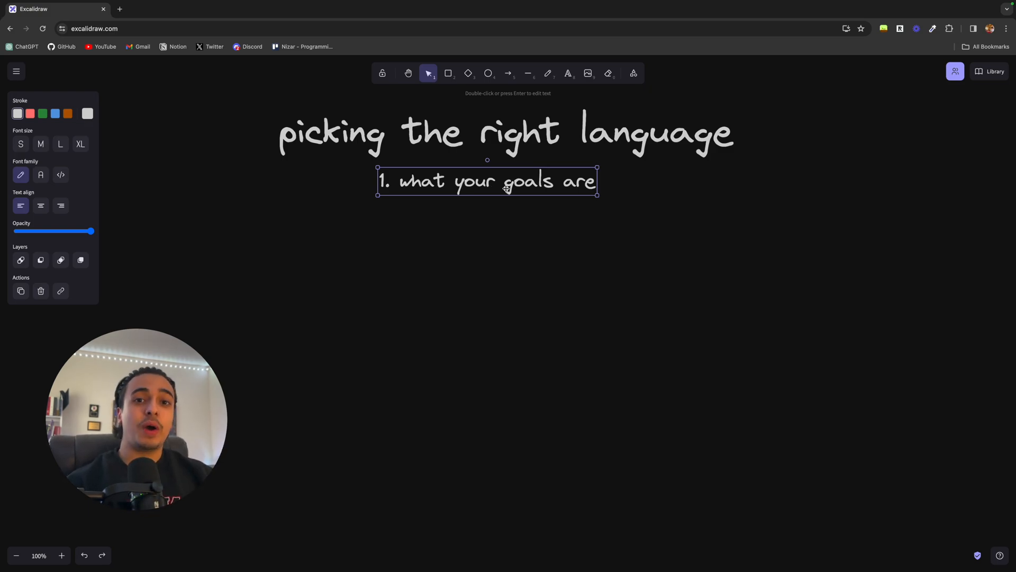
pyautogui.moveTo(507, 188); pyautogui.dragTo(515, 193)
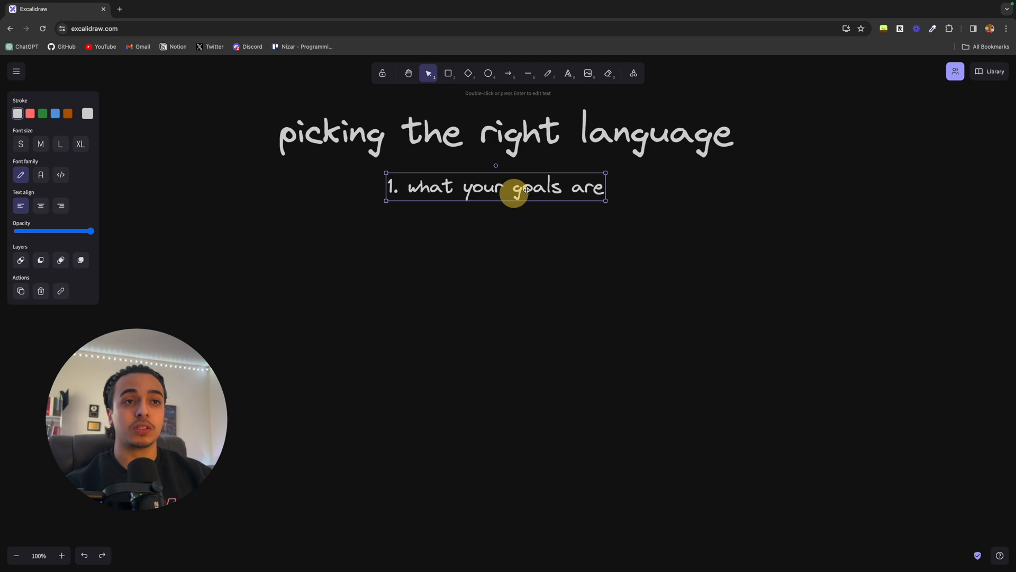
# Step: Add '2. research' and '3. try' as new lines below the first item
pyautogui.write('2. research')
pyautogui.write('3. try')
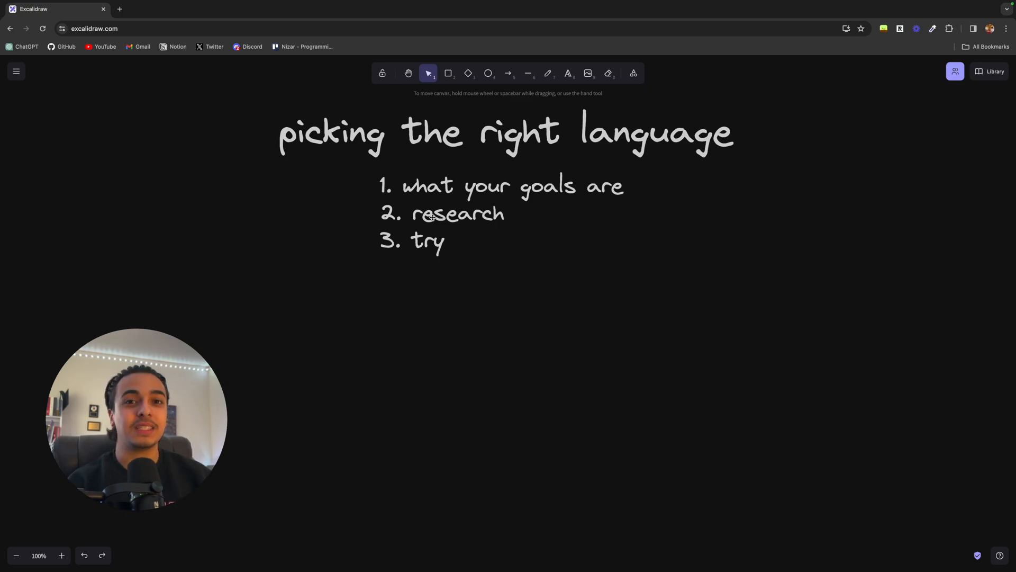
# Step: Finish editing the three-item list and select it for resizing
pyautogui.click(431, 213)
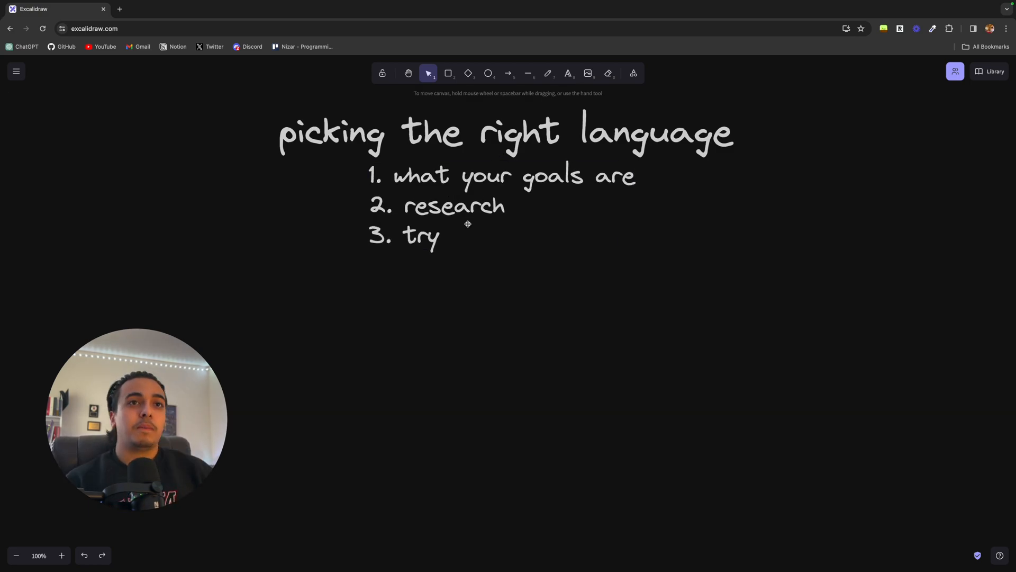
pyautogui.click(454, 204)
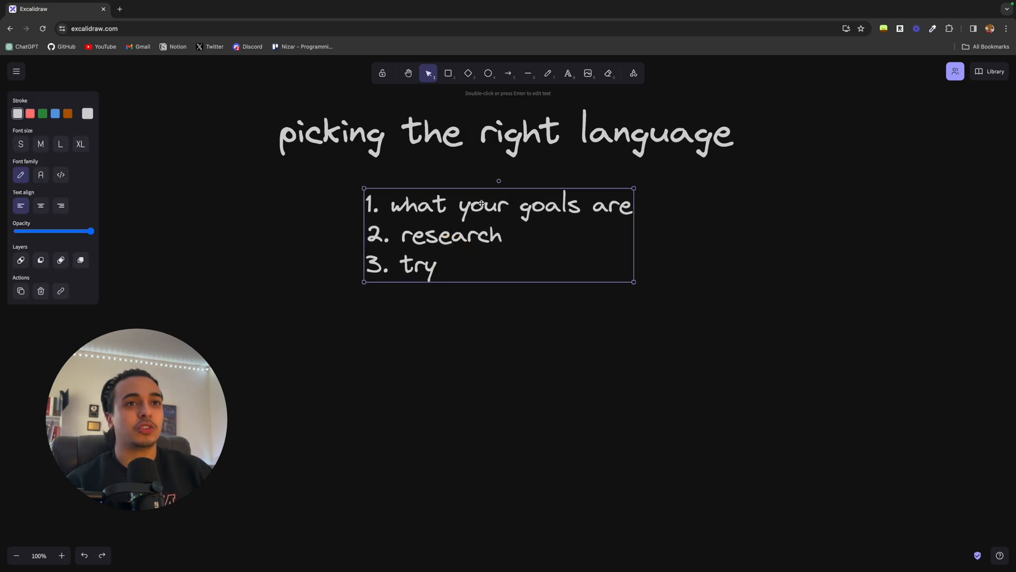